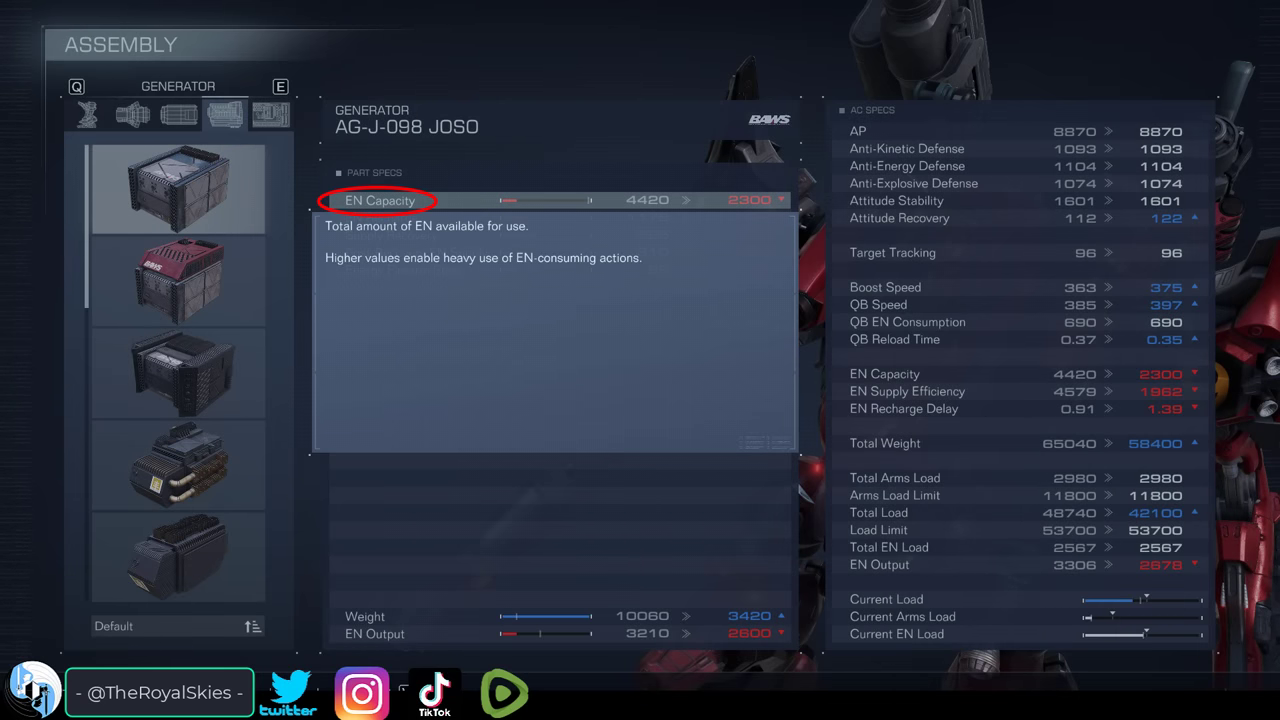
Preview the VP-20S generator's stats, then return to the AG-J-098 JOSO generator
left_click(176, 280)
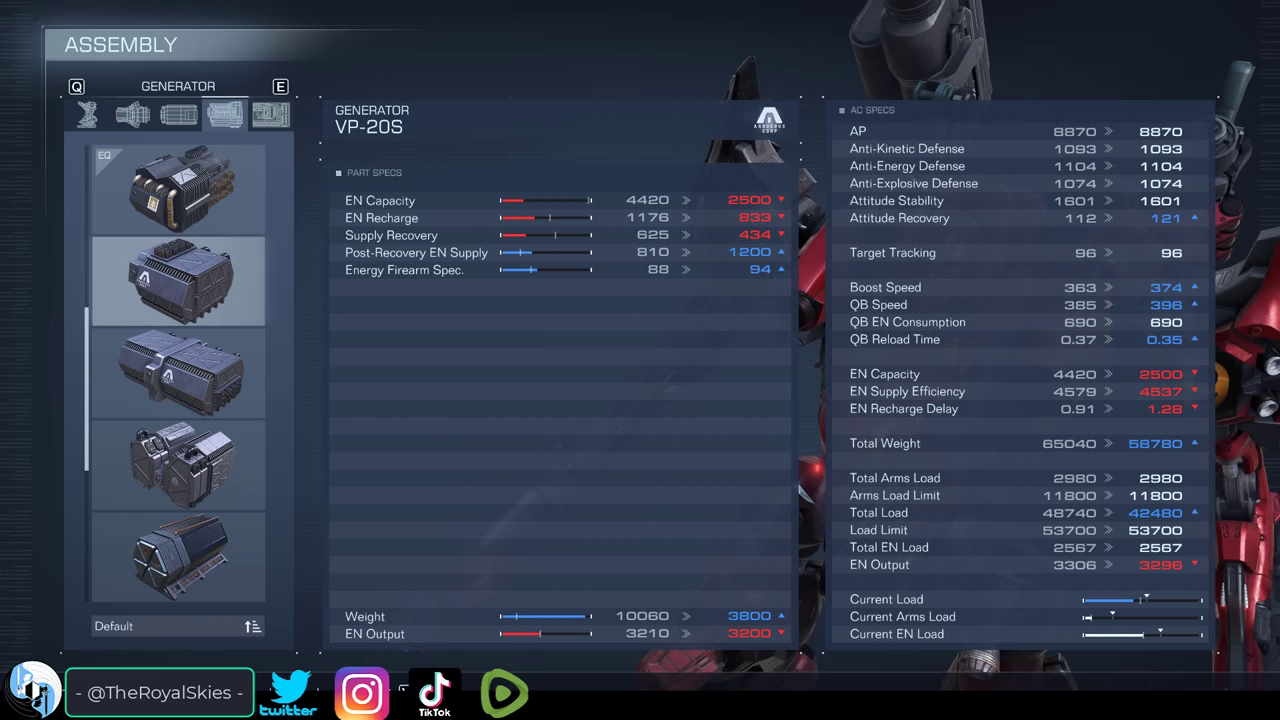
left_click(176, 280)
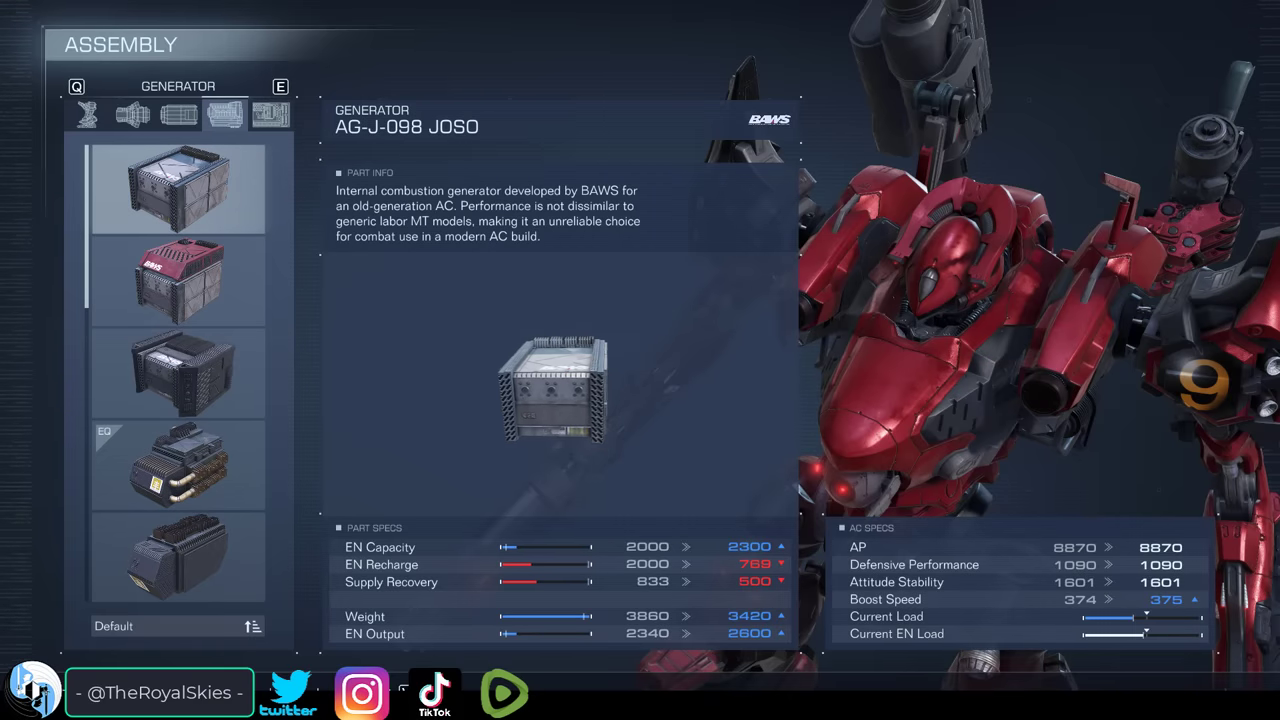
Show the detailed energy stat comparison for the AG-T-005 HOKUSHI generator
key("Escape")
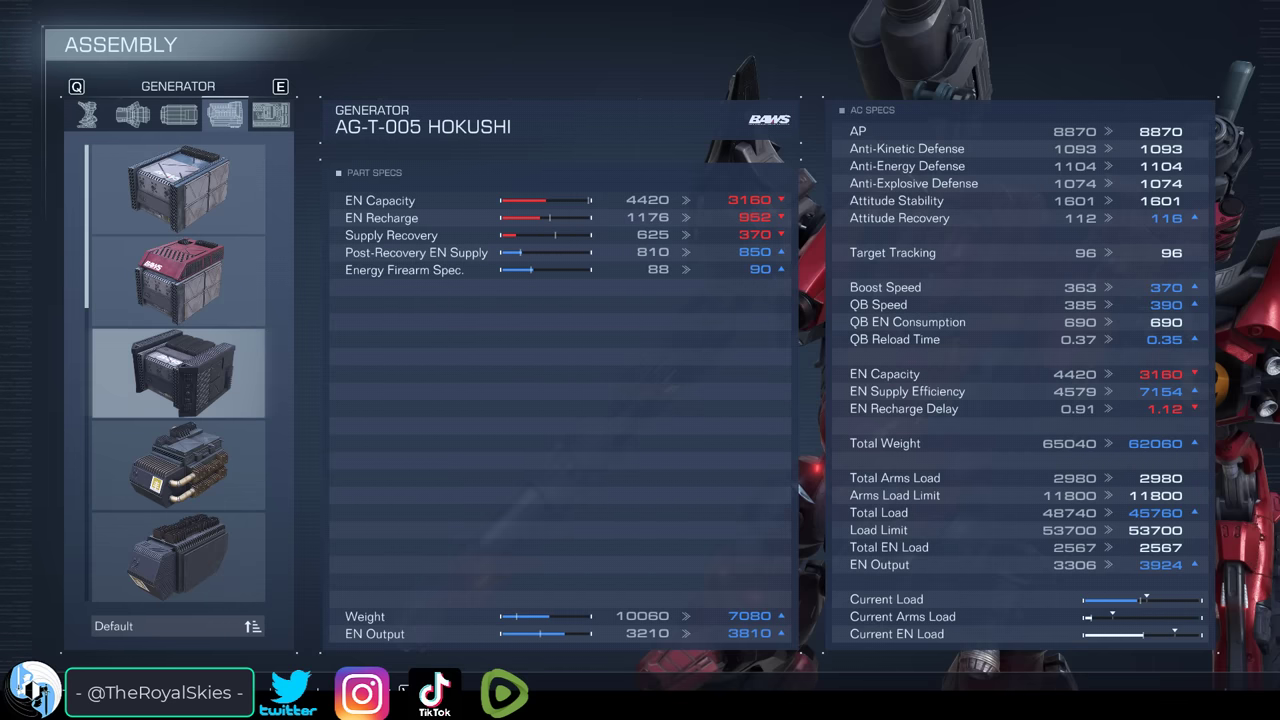
Preview the VP-20S generator, then select IA-C01G: AORTA to see its energy figures
left_click(176, 464)
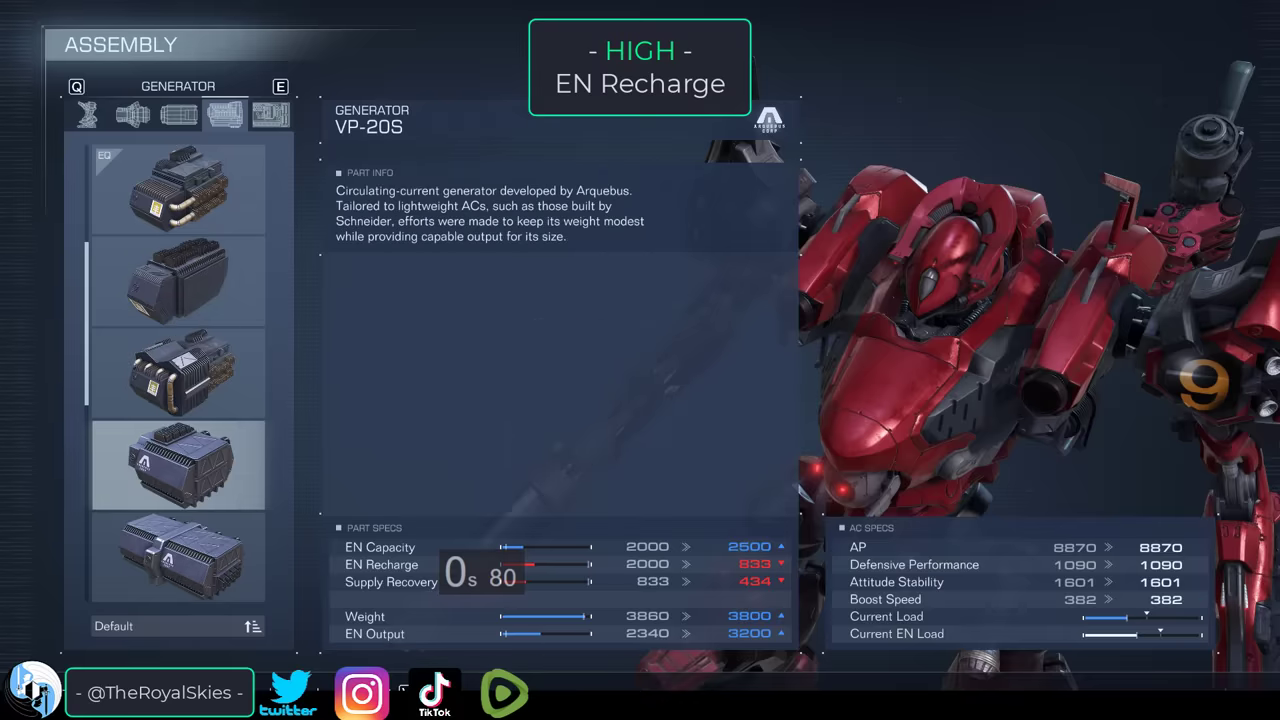
left_click(176, 464)
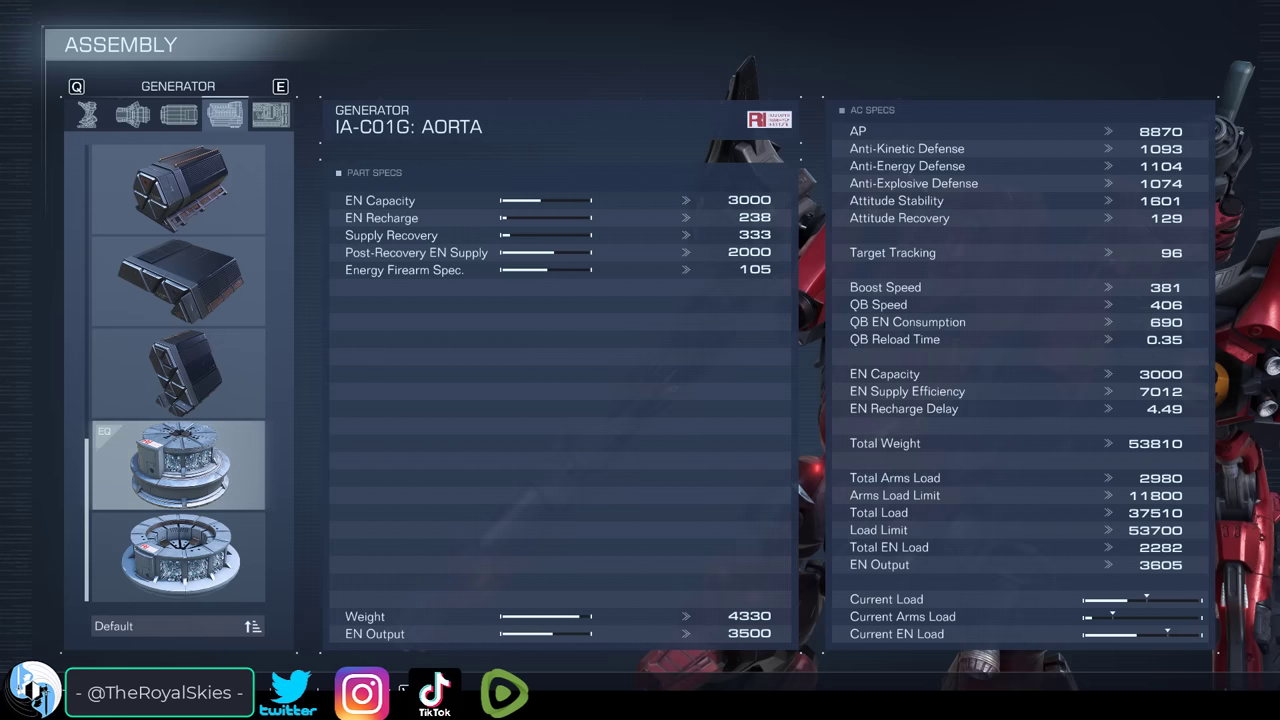
Select the VP-20D generator to read its EN capacity and output figures
left_click(176, 556)
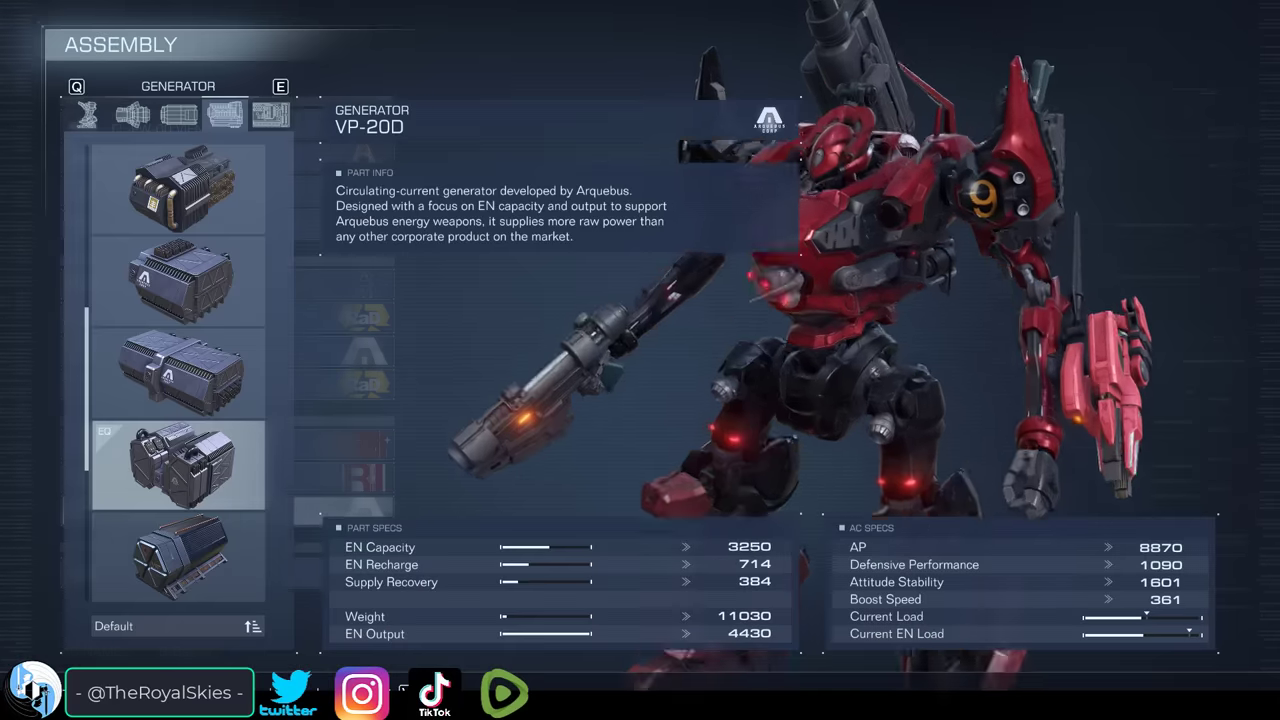
Switch from R-Back Unit to Core parts and preview the CC-3000 WRECKER core
left_click(176, 280)
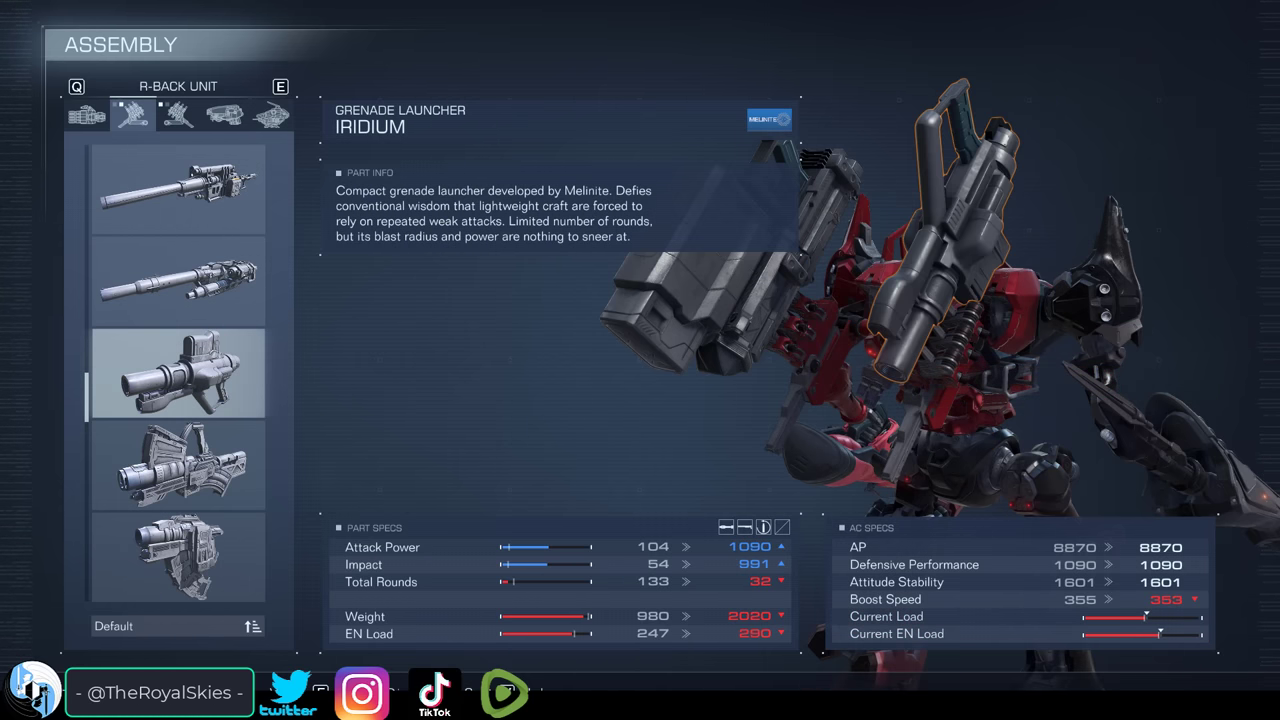
left_click(176, 374)
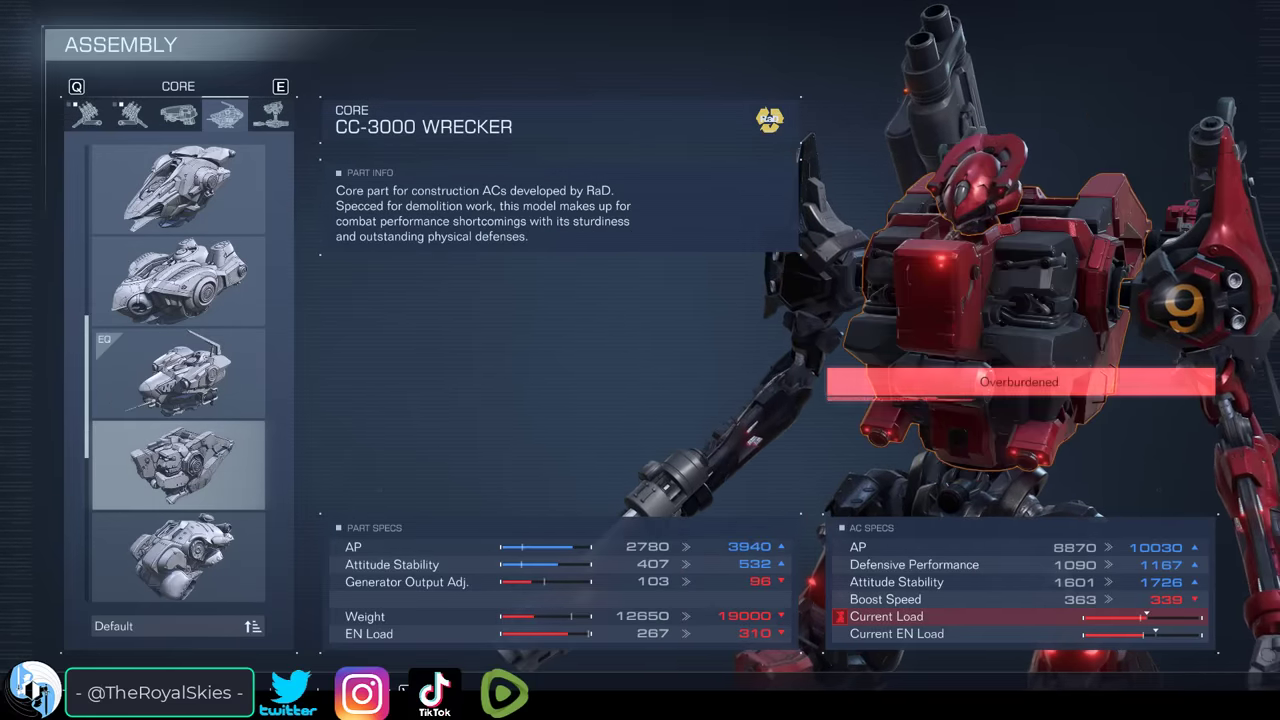
Check the HAL 826 and MELANDER cores, then return to Generator and preview the VE-20C's EN output
left_click(176, 556)
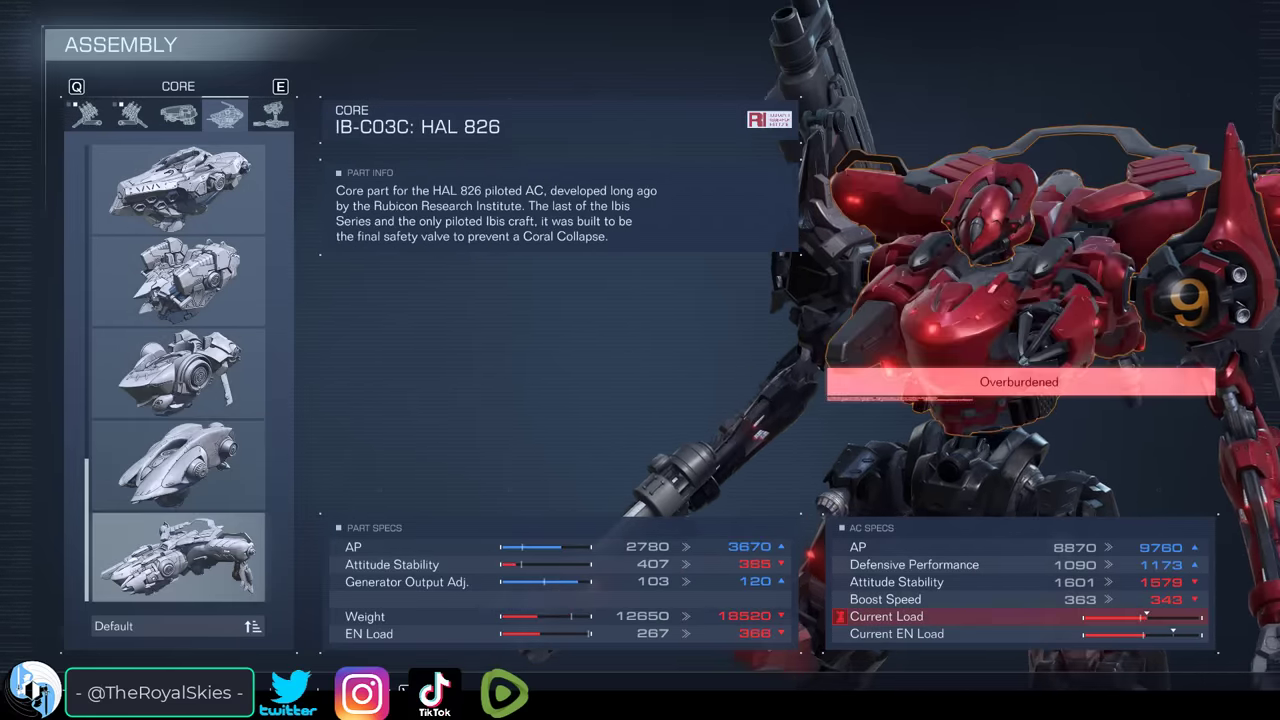
left_click(176, 374)
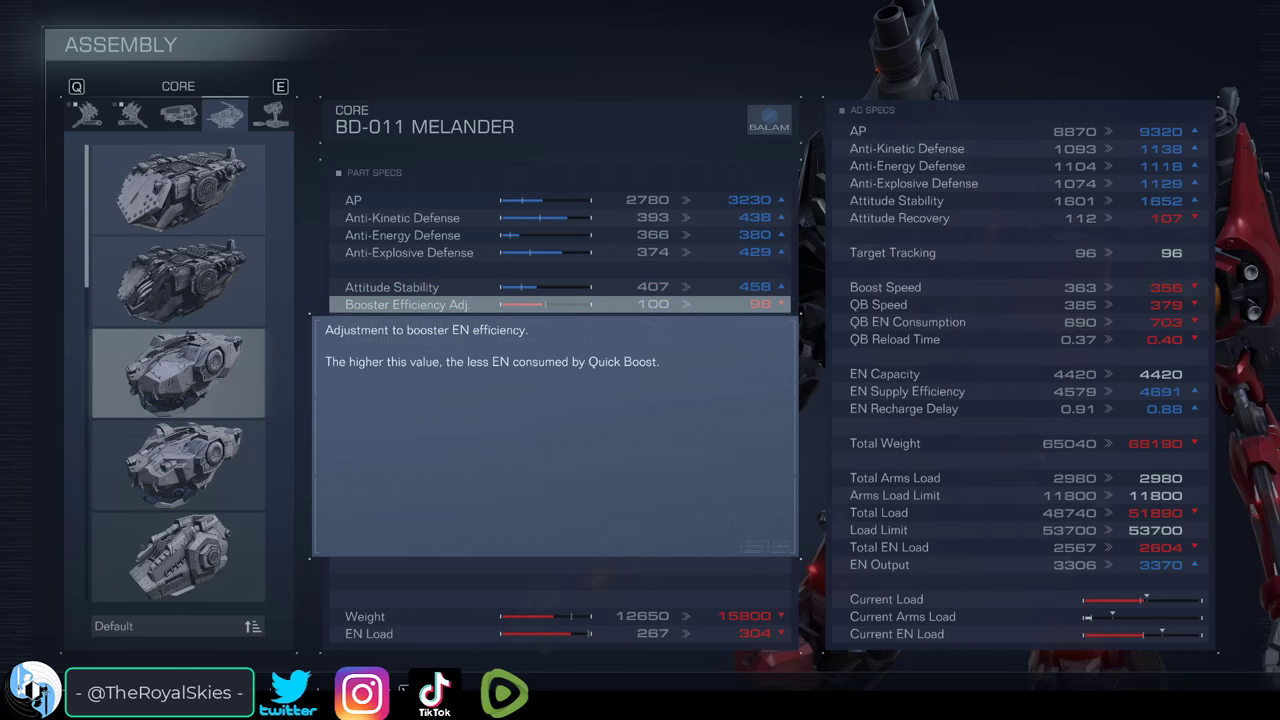
left_click(176, 280)
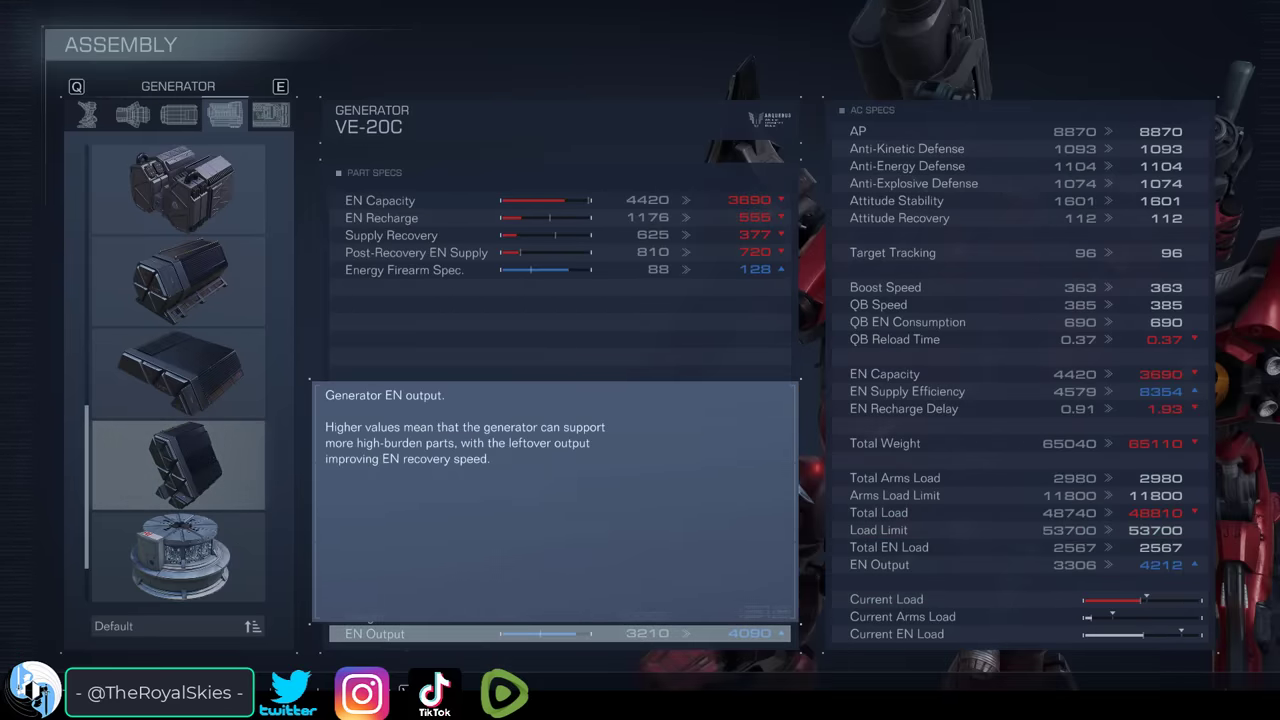
Preview the IA-C01C: EPHEMERA core's generator output adjustment, then exit Assembly to the pause menu
left_click(224, 114)
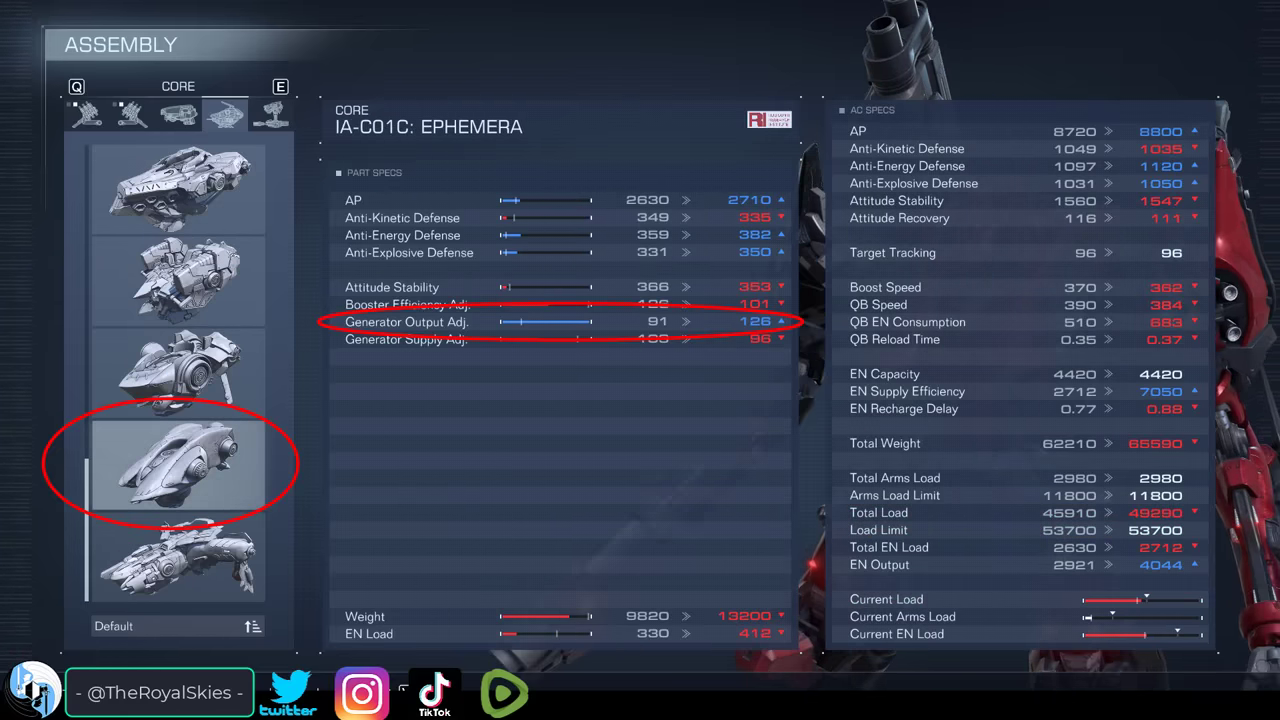
key("Escape")
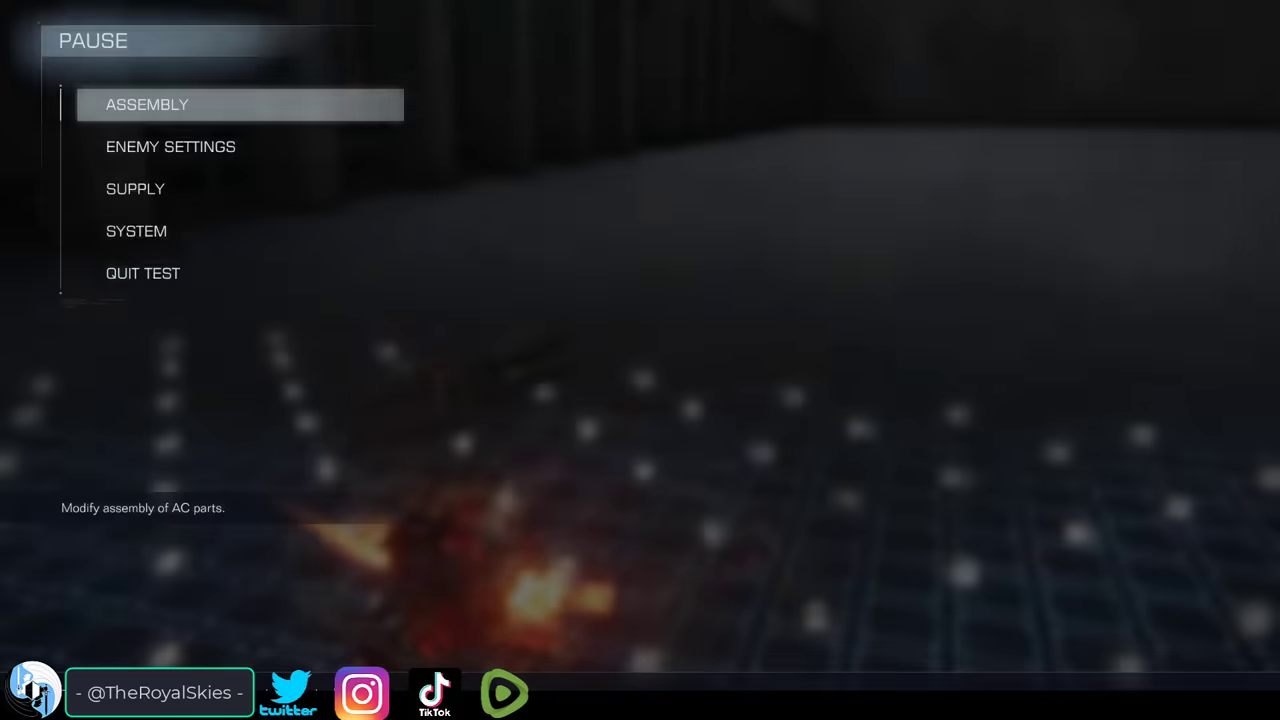